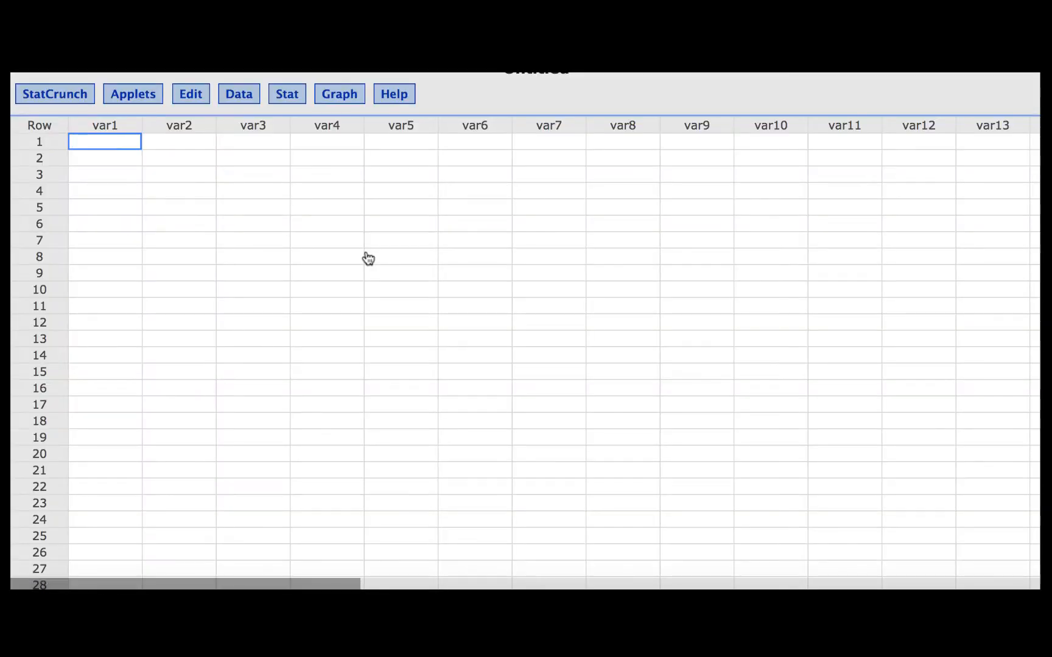
- Open the Stat menu to reach the distribution calculators
{"action": "left_click", "coordinate": [287, 94]}
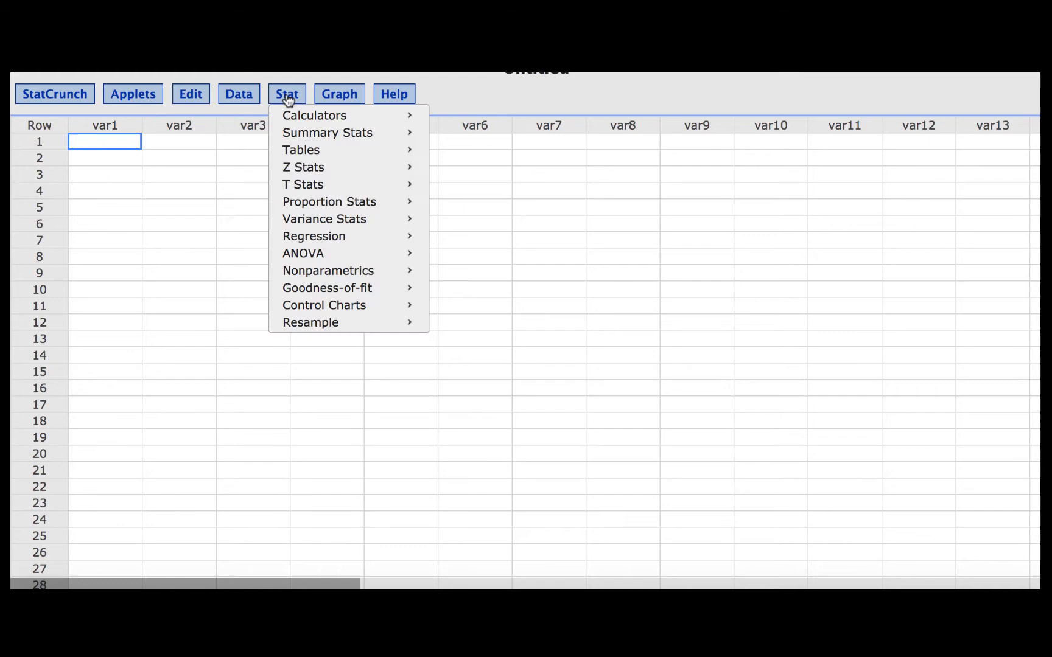
{"action": "mouse_move", "coordinate": [314, 116]}
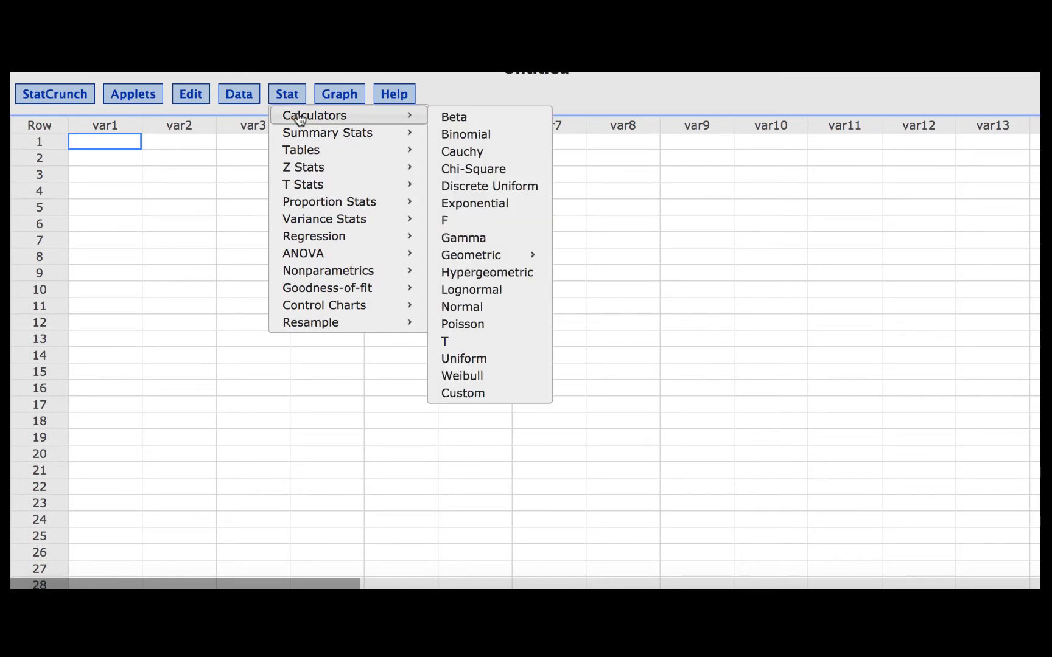
{"action": "mouse_move", "coordinate": [461, 306]}
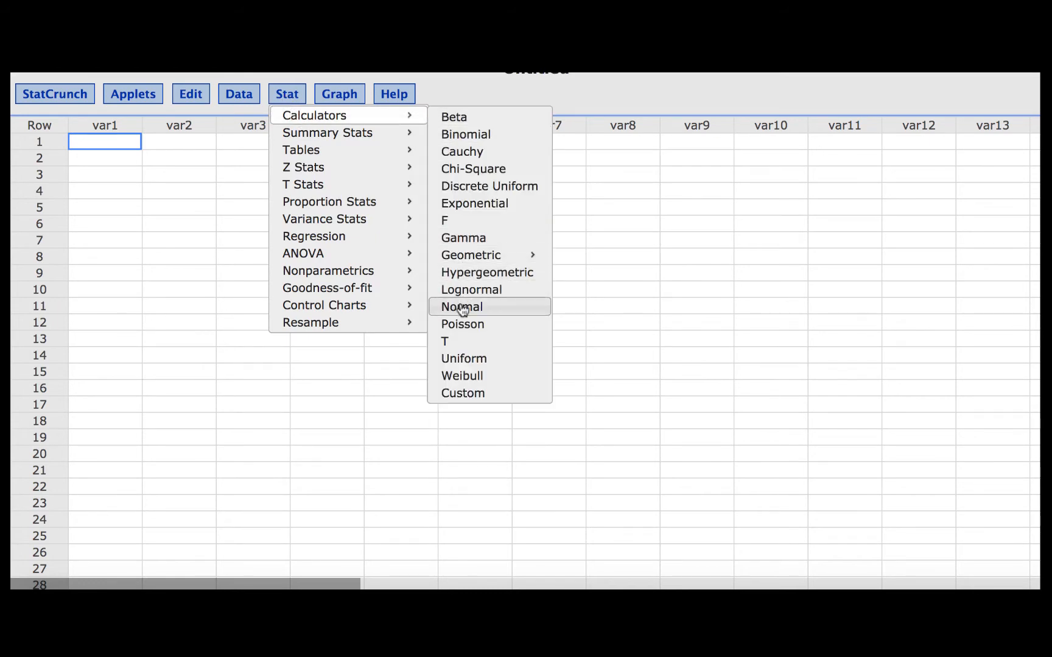
- Use the Normal calculator to find the z value for lower-tail probability 0.005 (−2.5758293)
{"action": "left_click", "coordinate": [460, 307]}
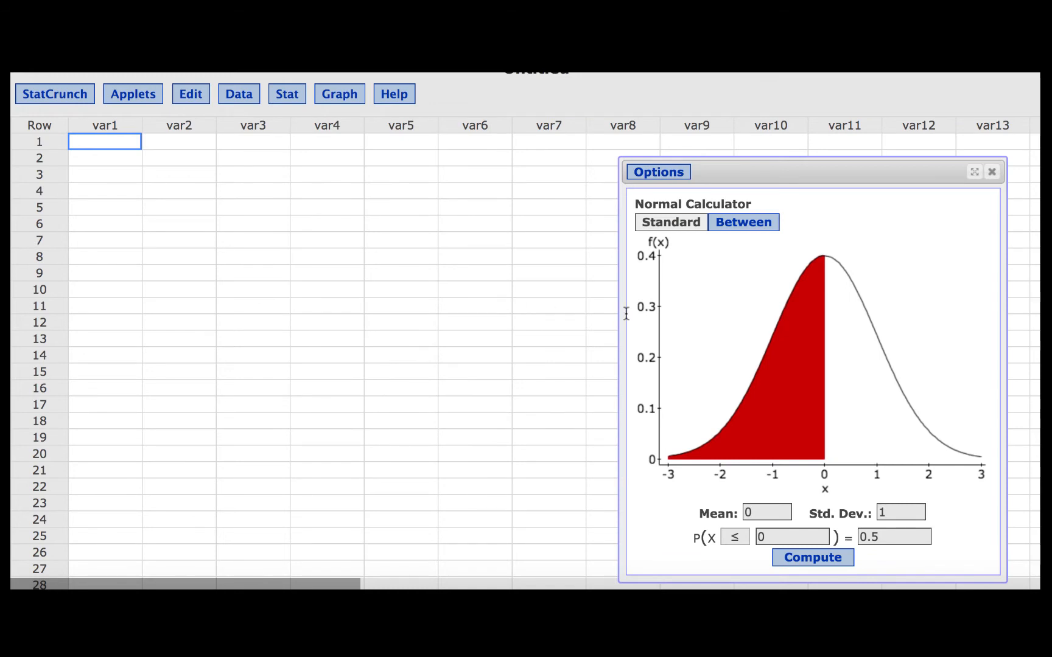
{"action": "mouse_move", "coordinate": [822, 505]}
{"action": "type", "text": "0.005"}
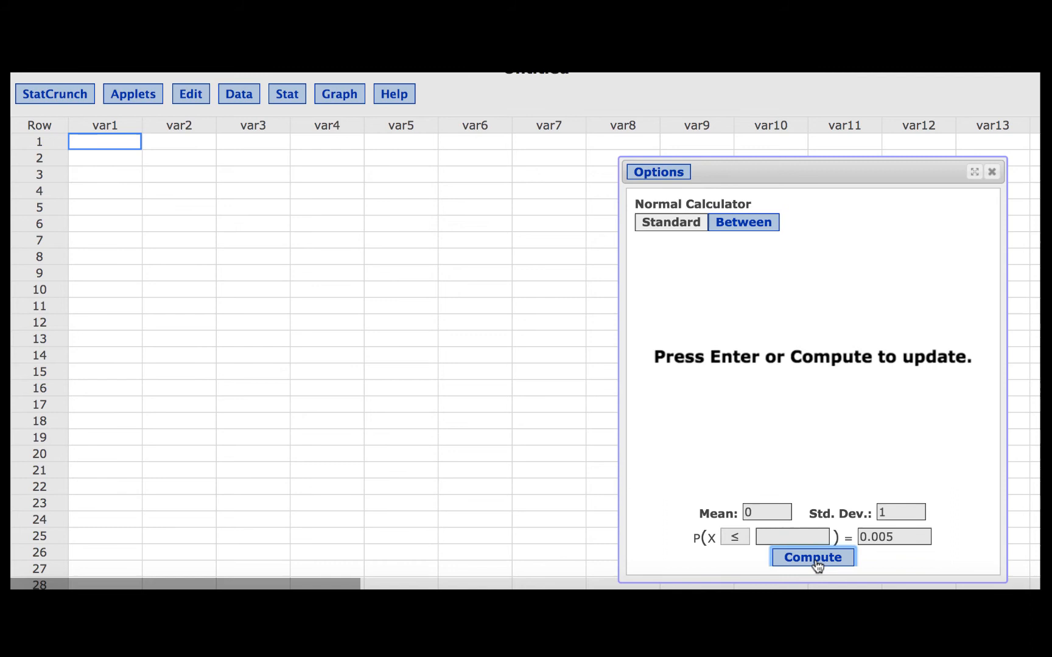
{"action": "left_click", "coordinate": [811, 557]}
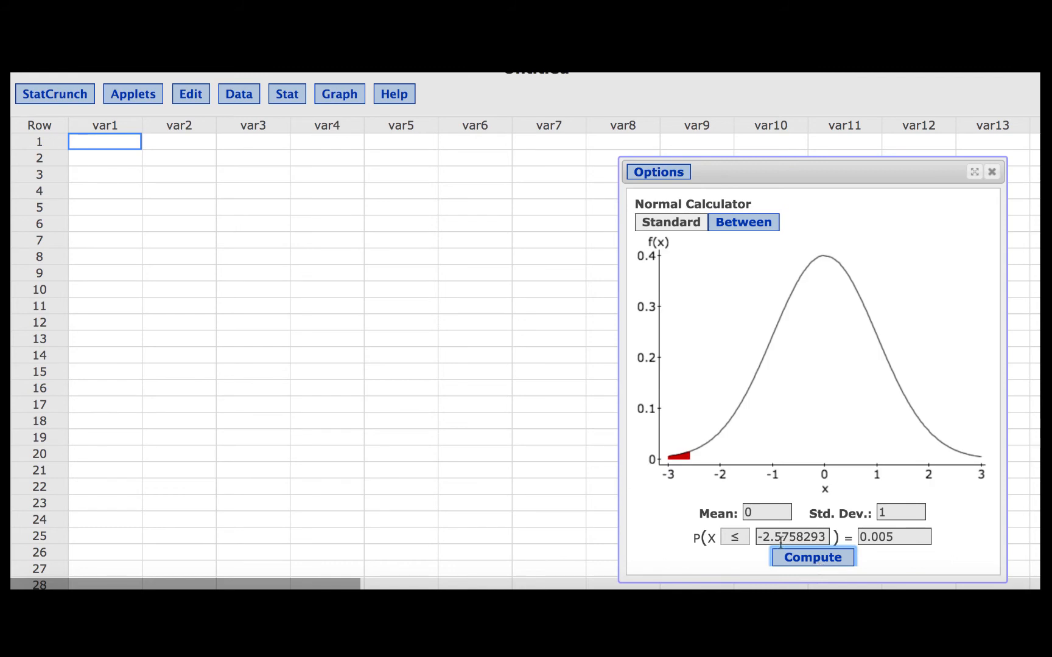